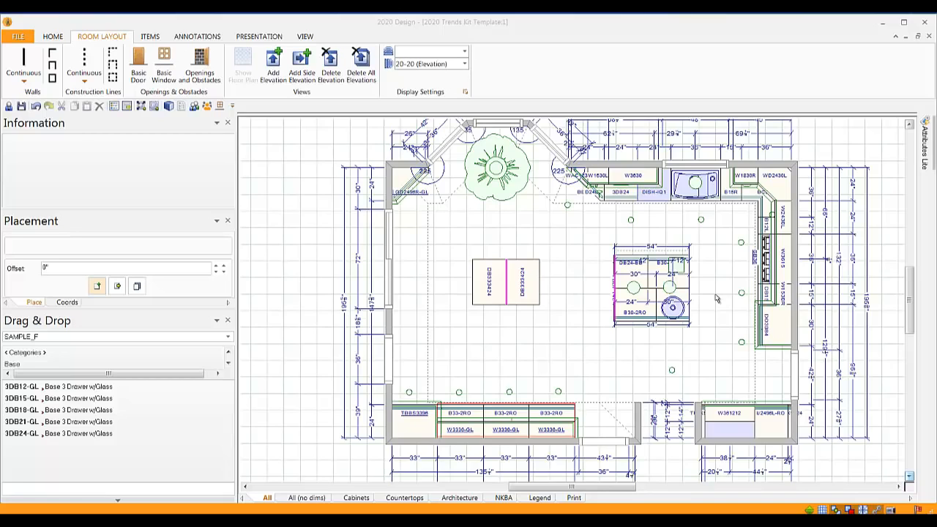
{"action": "mouse_move", "coordinate": [715, 291]}
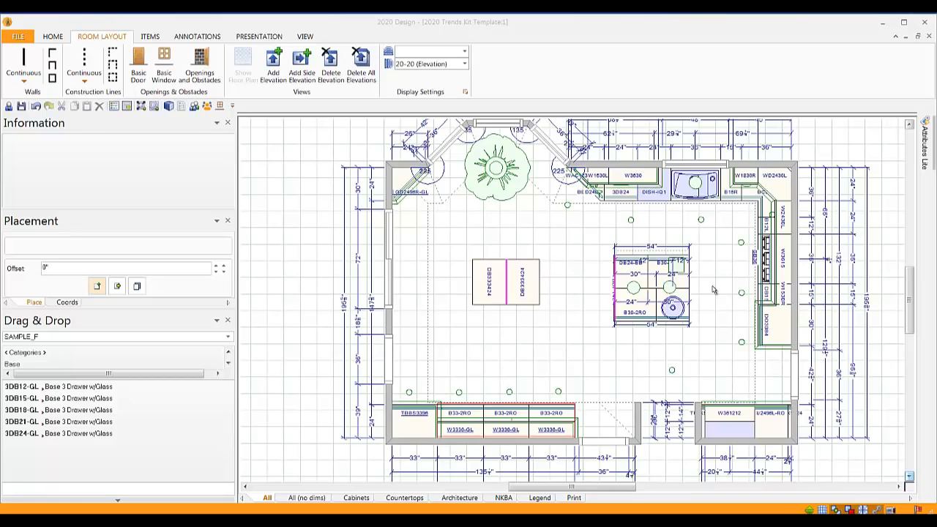
Step: Bring up Global Attributes from the plan and show the SAMPLE_F_1 catalog's Textures settings
{"action": "right_click", "coordinate": [709, 243]}
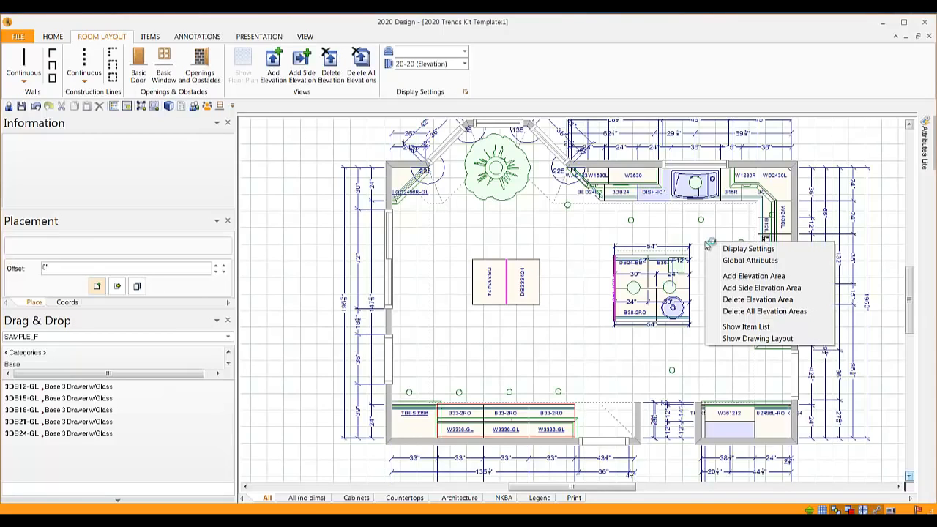
{"action": "left_click", "coordinate": [750, 261]}
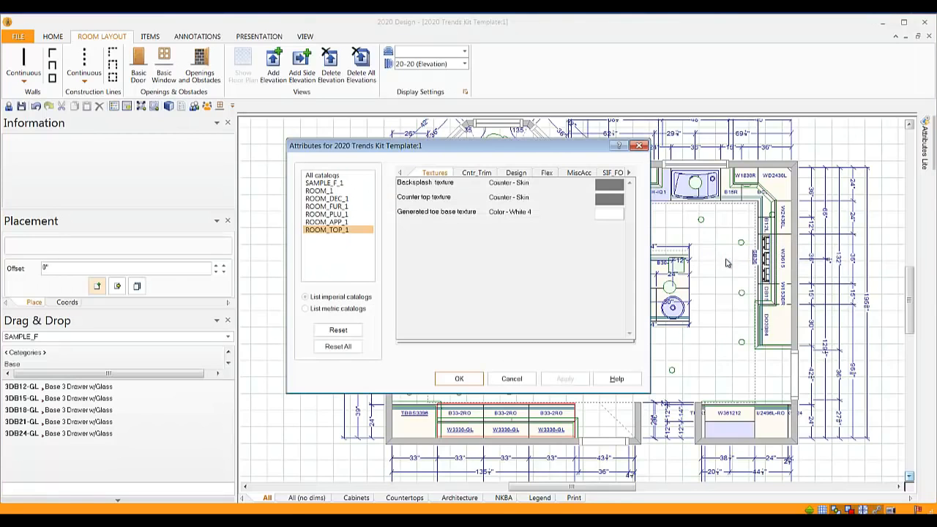
{"action": "left_click", "coordinate": [337, 181]}
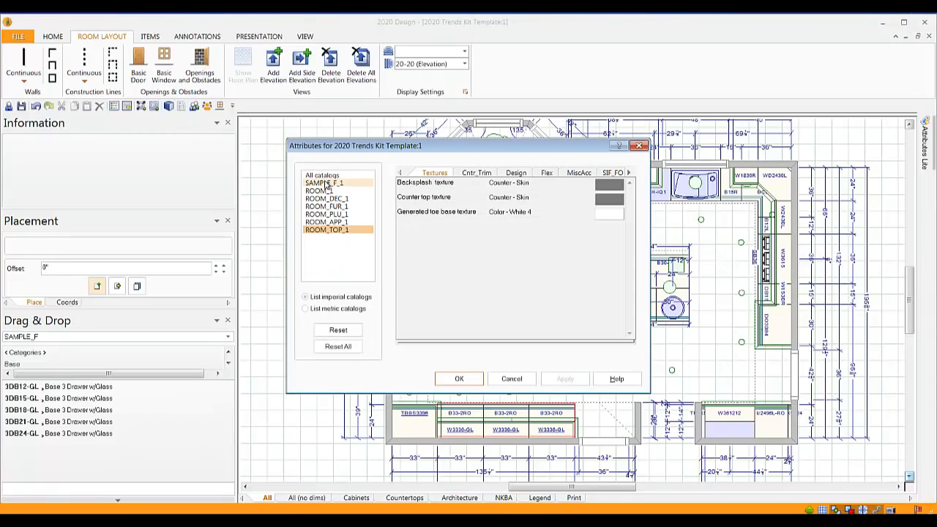
{"action": "left_click", "coordinate": [322, 182]}
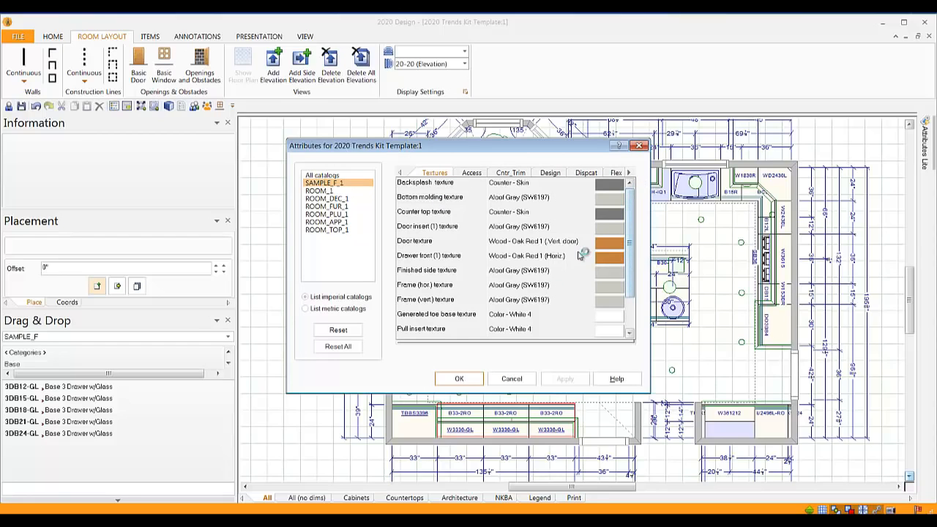
Step: Set the door texture to Sherwin-Williams Cool Neutrals Alcot Gray (SW6187) paint
{"action": "left_click", "coordinate": [440, 240]}
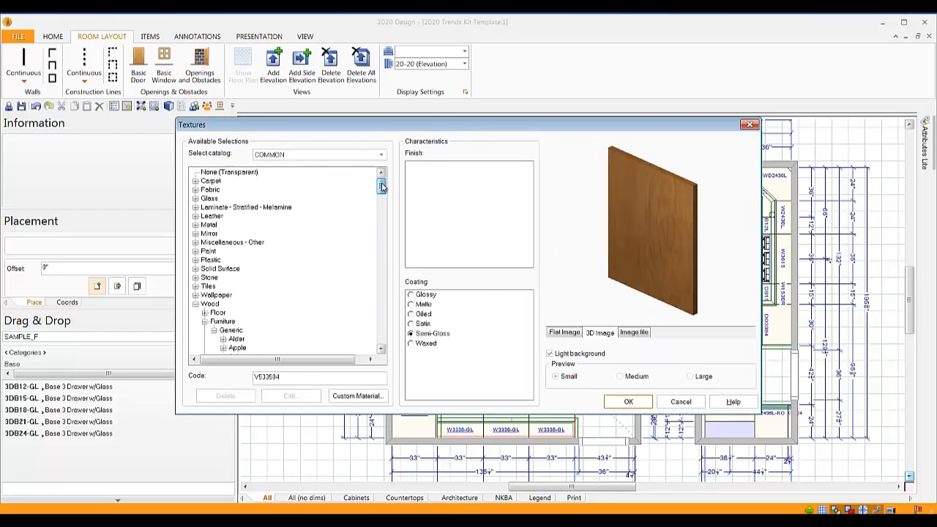
{"action": "left_click", "coordinate": [196, 251]}
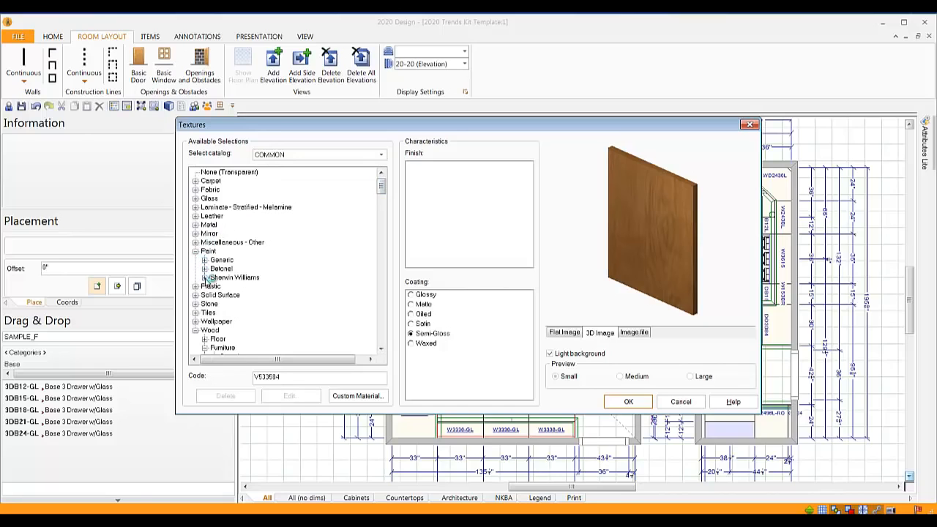
{"action": "left_click", "coordinate": [208, 277]}
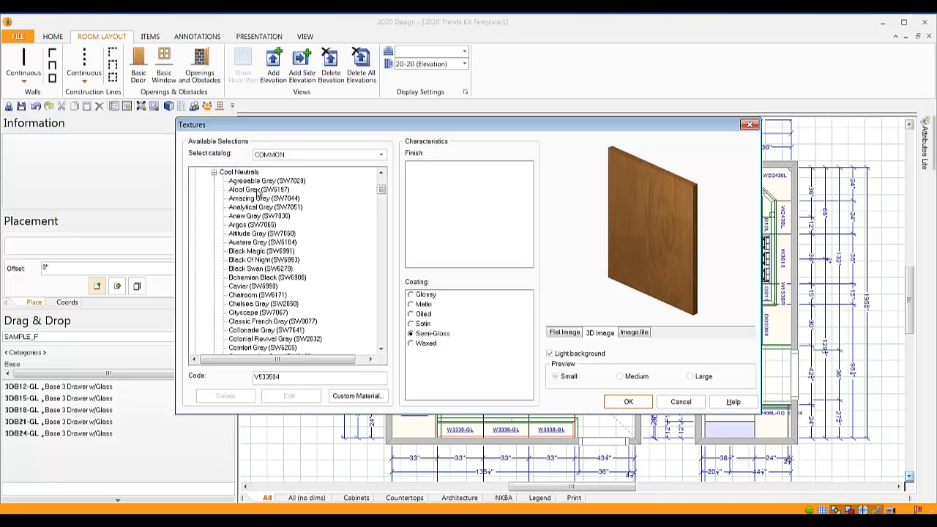
{"action": "left_click", "coordinate": [256, 191]}
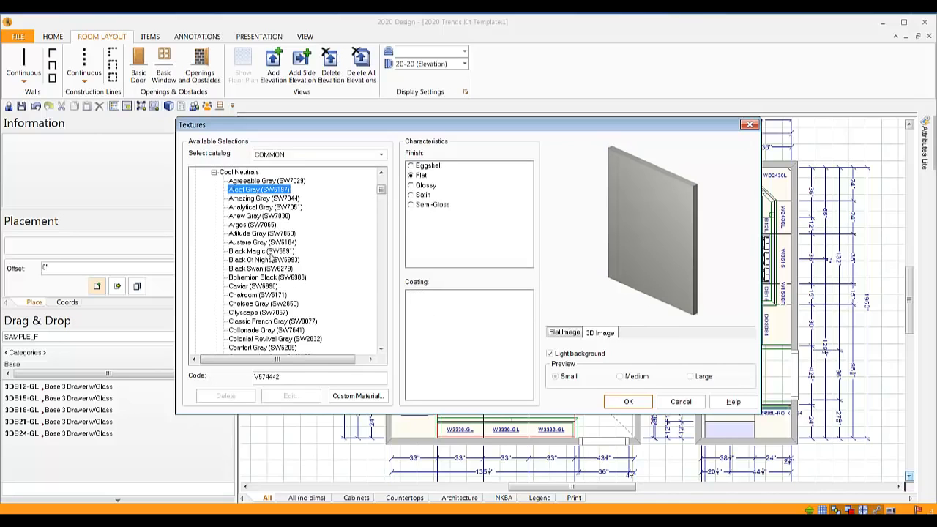
{"action": "triple_click", "coordinate": [320, 377]}
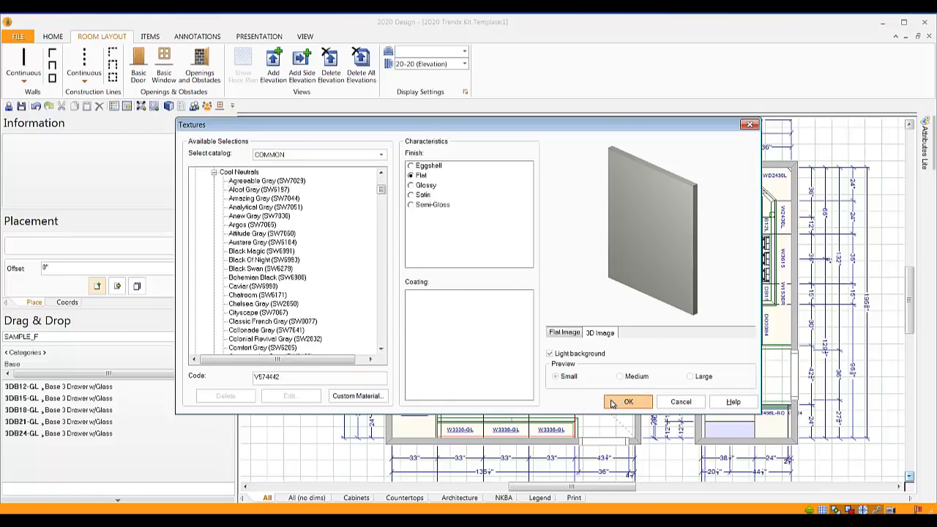
{"action": "left_click", "coordinate": [628, 402]}
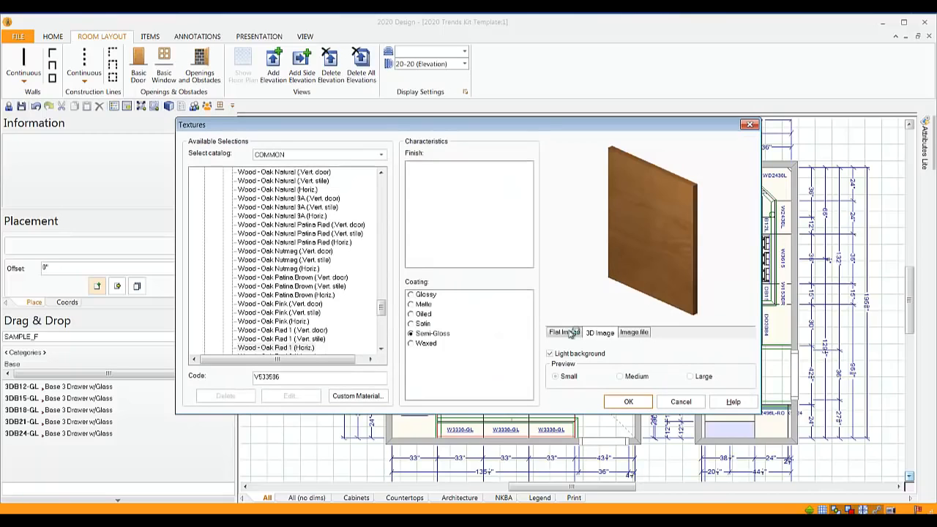
Step: Set the drawer fronts to Alcot Gray, apply the attributes, and show the kitchen in the Rendering Module
{"action": "triple_click", "coordinate": [319, 377]}
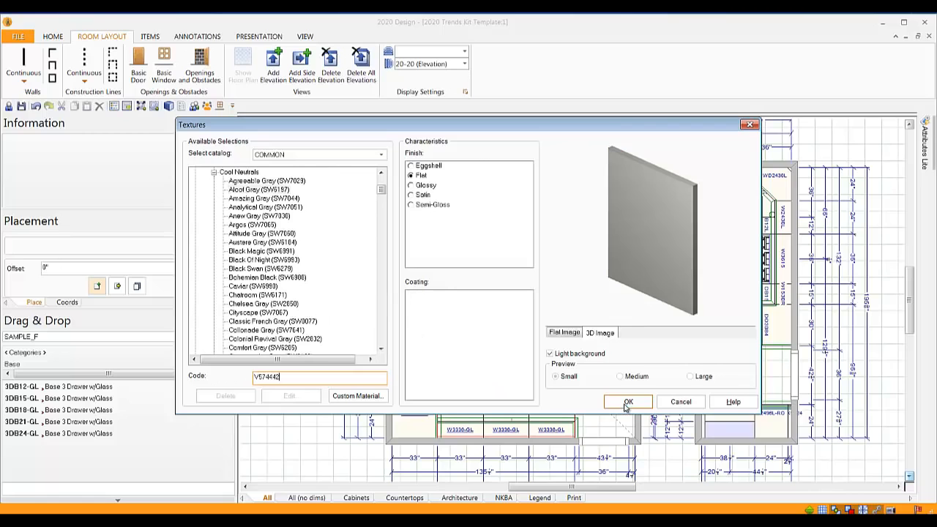
{"action": "left_click", "coordinate": [627, 401]}
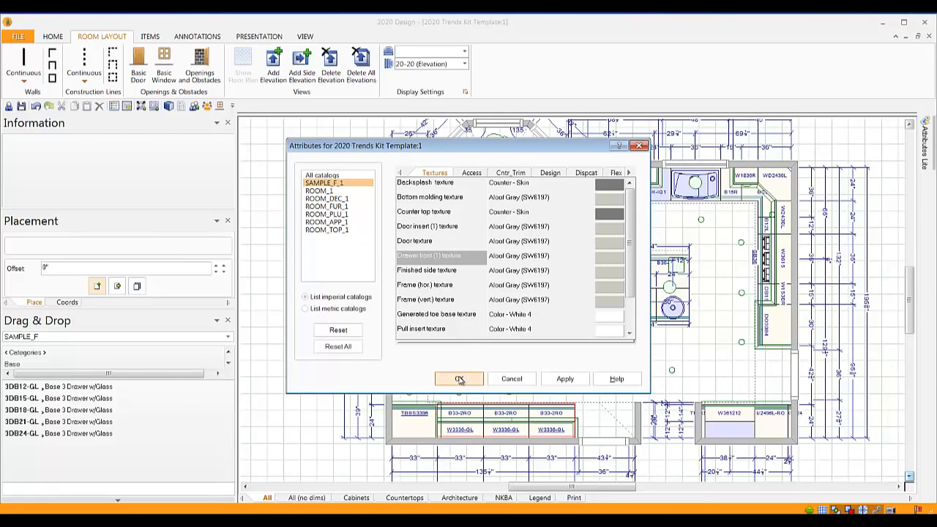
{"action": "left_click", "coordinate": [460, 377]}
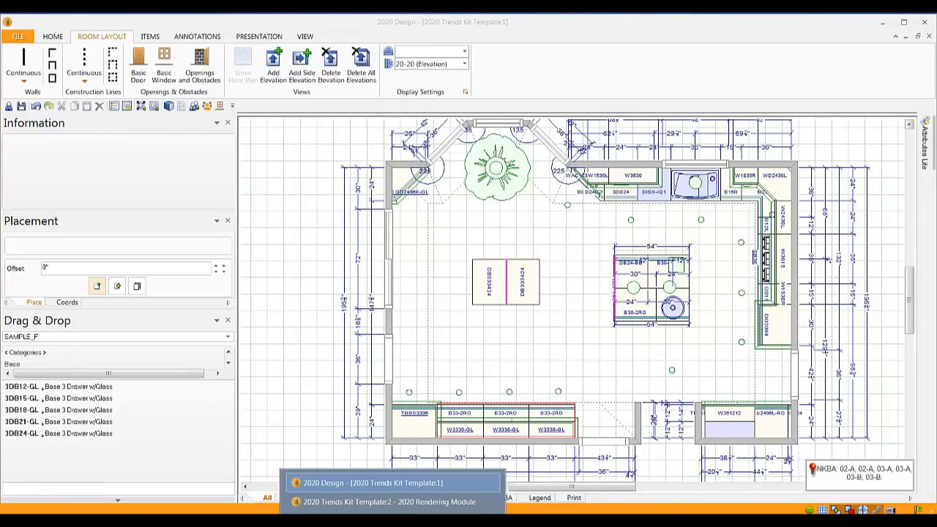
{"action": "left_click", "coordinate": [388, 501]}
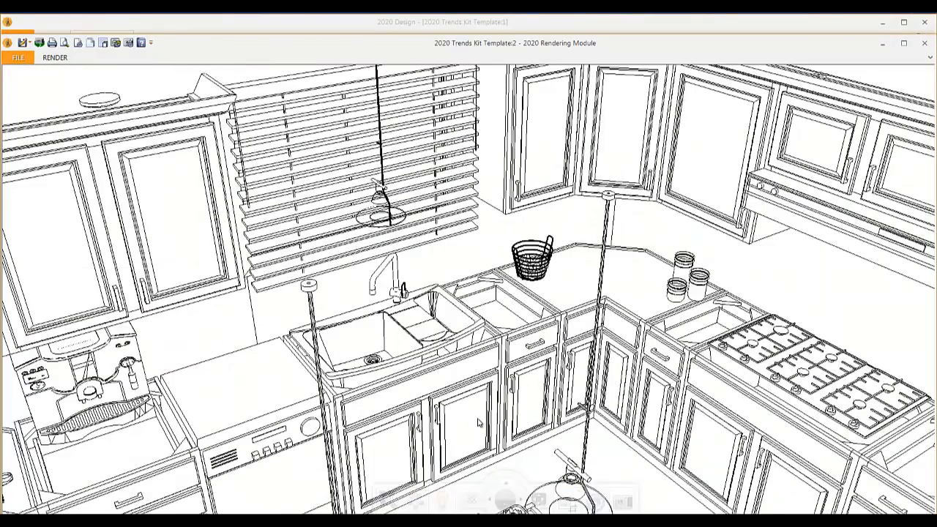